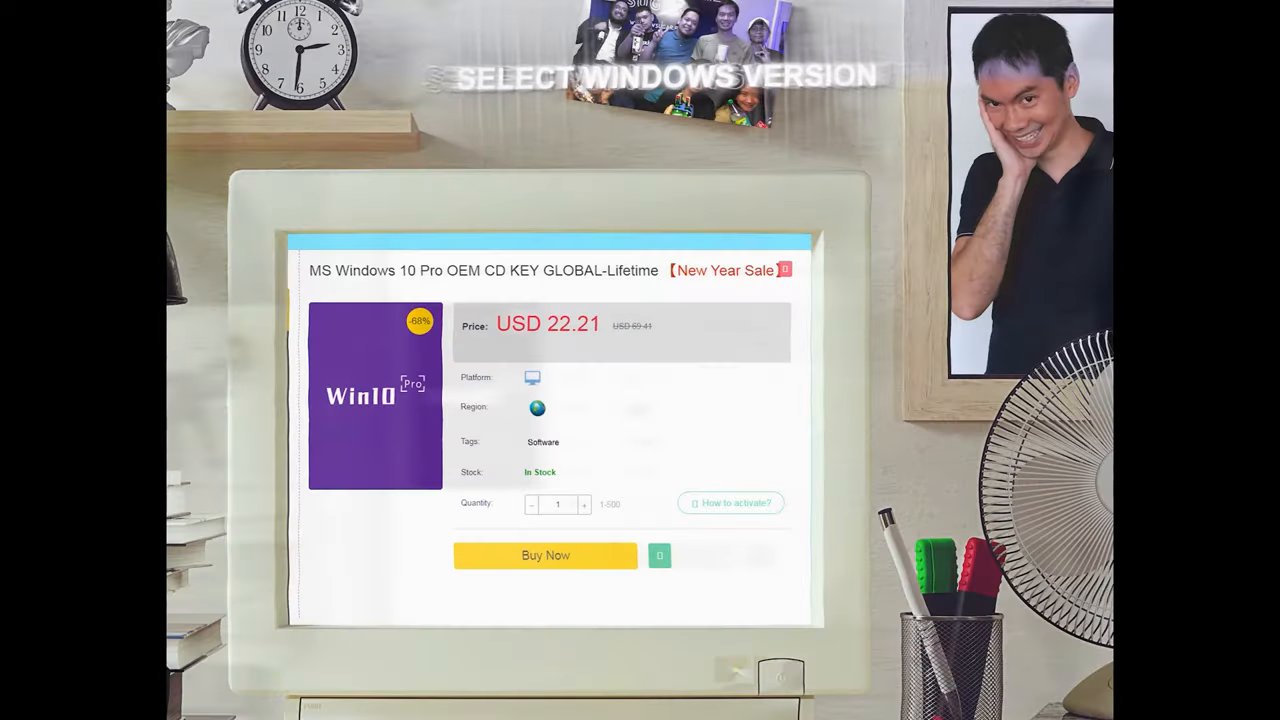
Buy the Windows 10 Pro key and submit the HS20-discounted $16.66 order for payment
{"action": "left_click", "coordinate": [545, 555]}
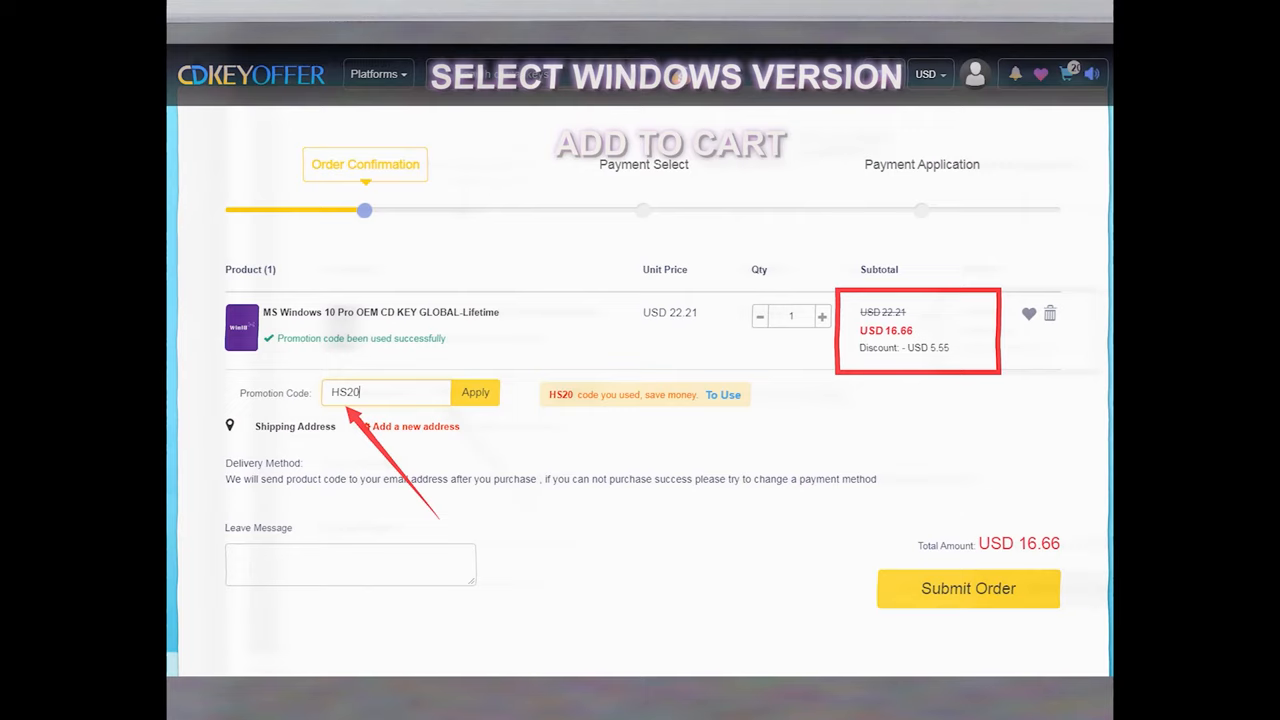
{"action": "left_click", "coordinate": [967, 588]}
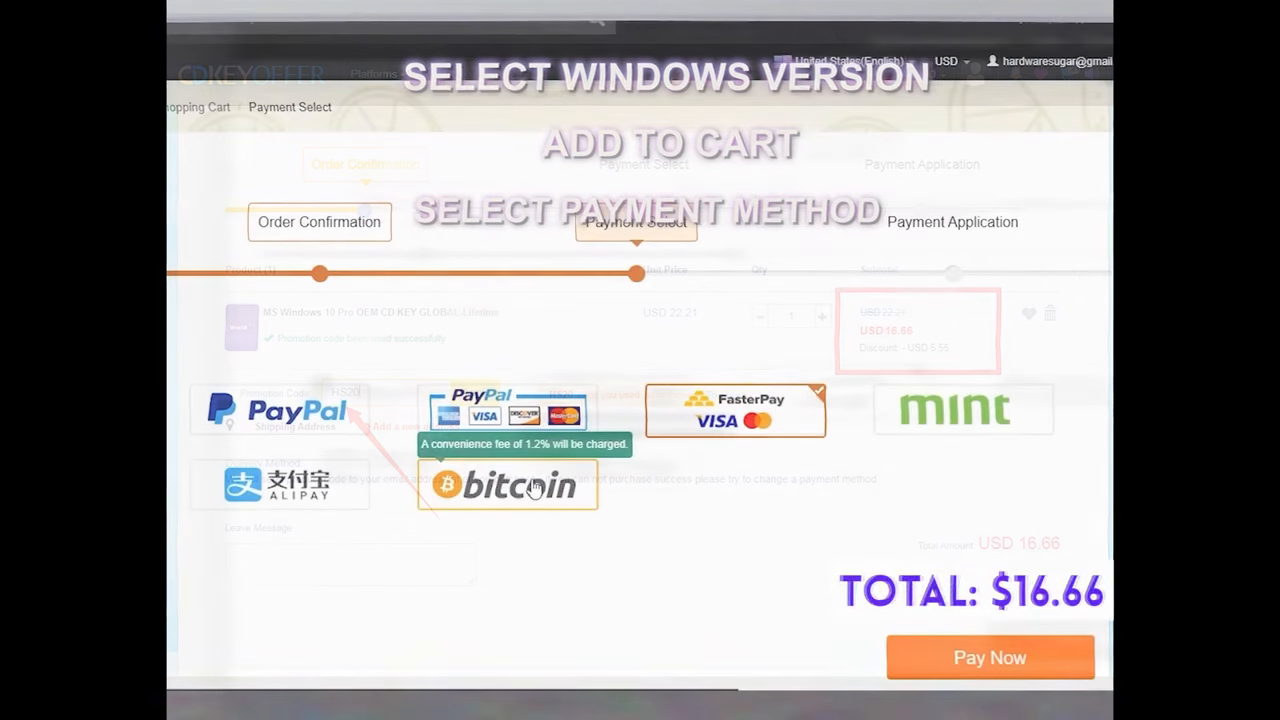